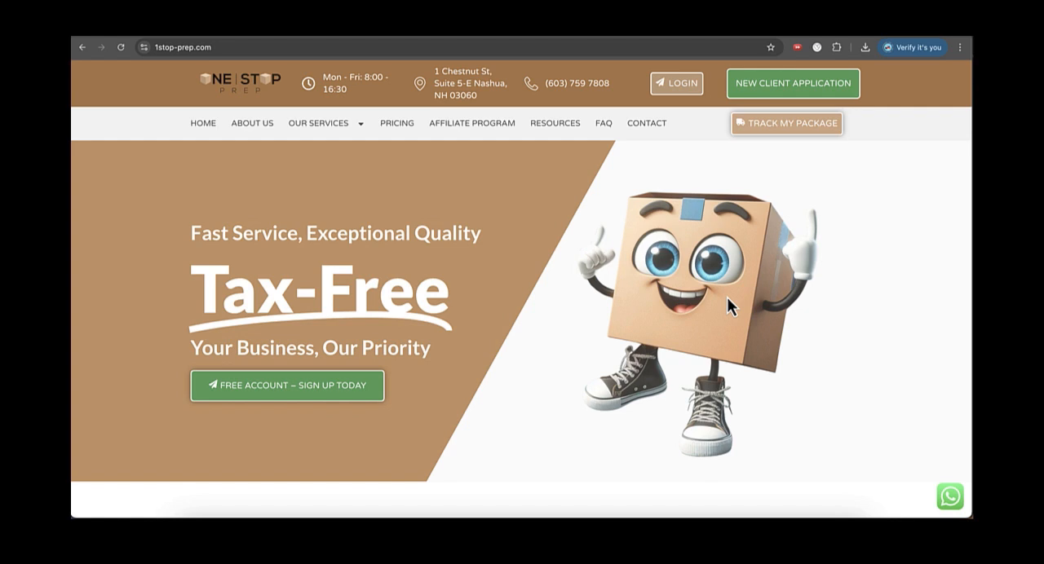
mouse_move(726, 308)
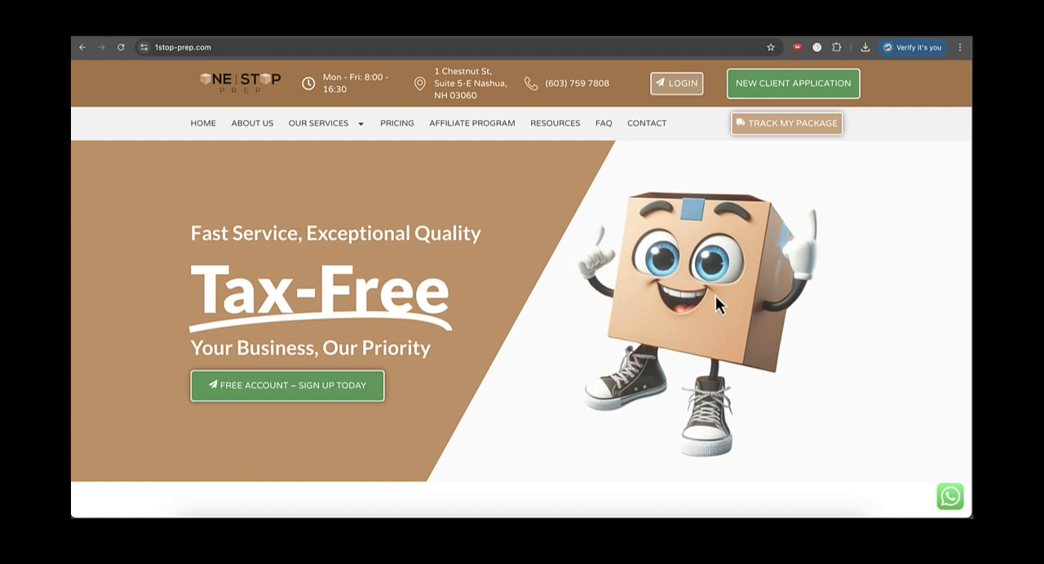
mouse_move(484, 222)
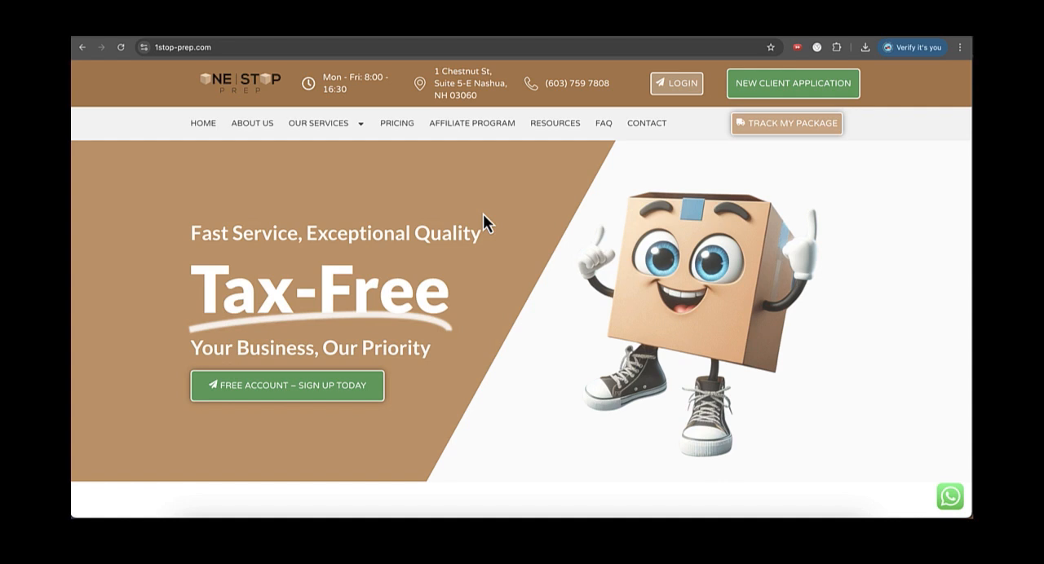
Review the Online Arbitrage pricing ($1.47 per item, volume tiers) and start a New Client Application.
left_click(318, 123)
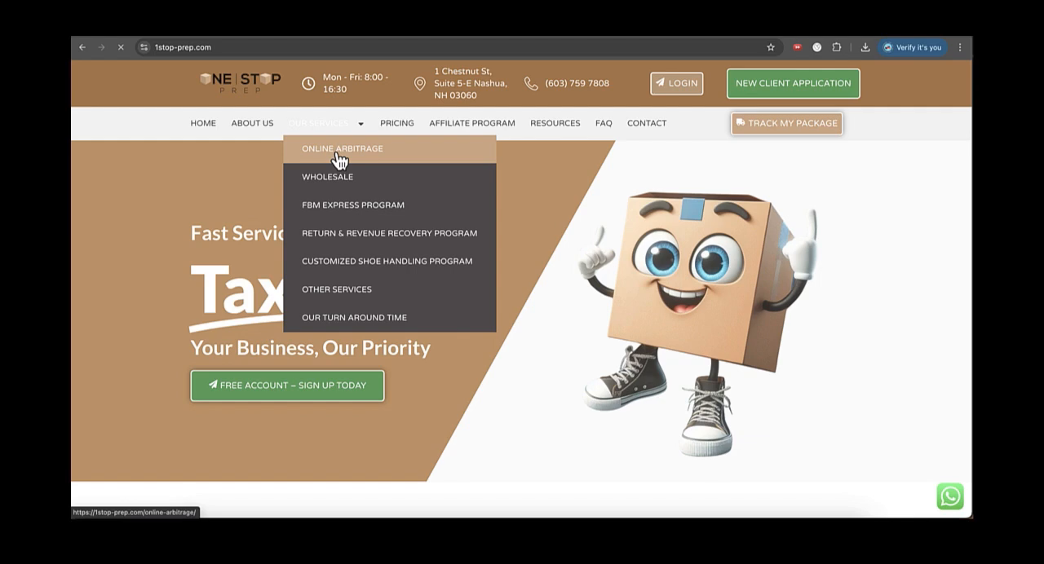
left_click(342, 148)
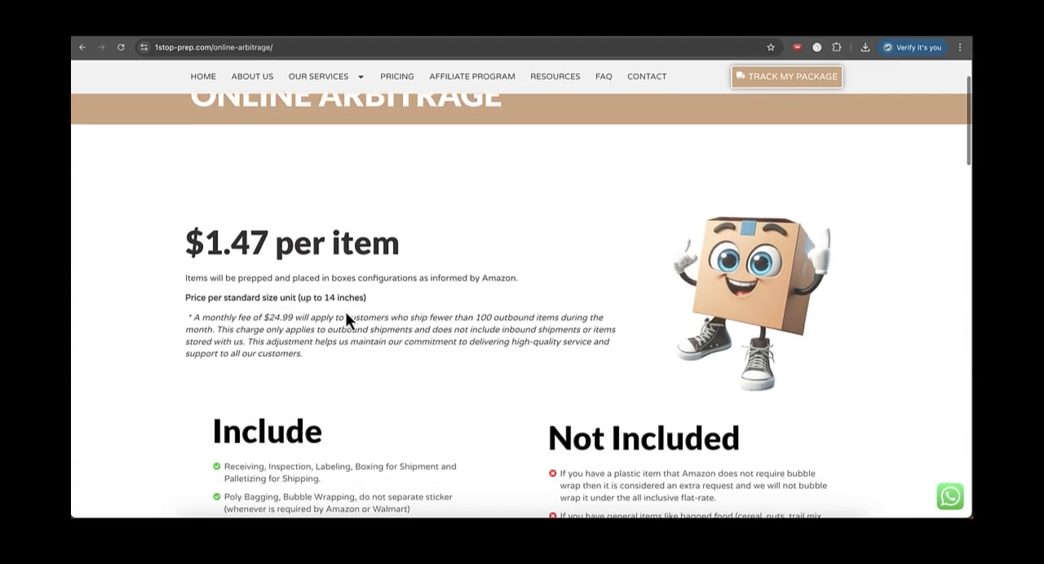
scroll("down", 3)
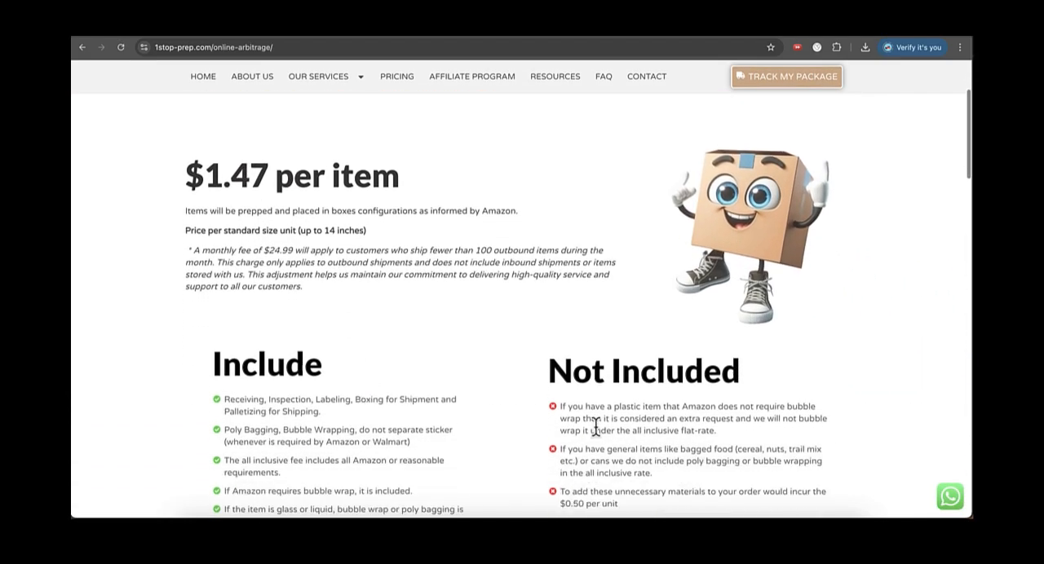
scroll("down", 3)
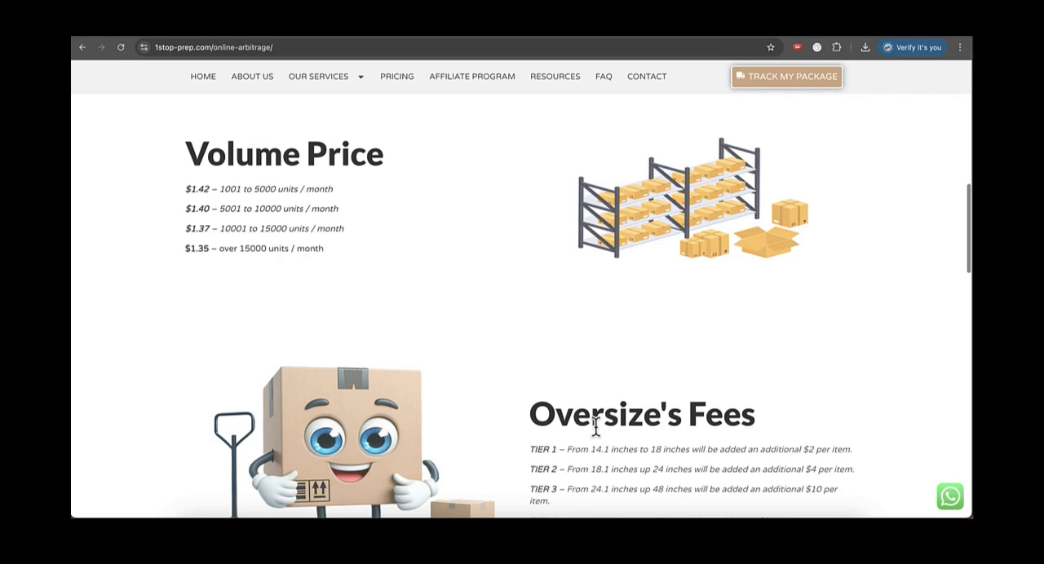
scroll("up", 3)
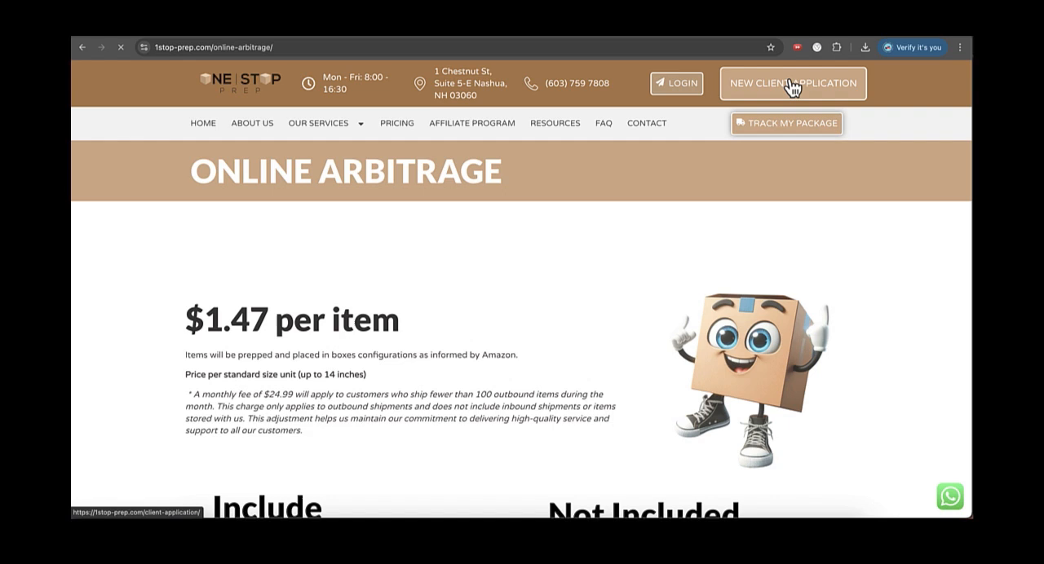
left_click(793, 83)
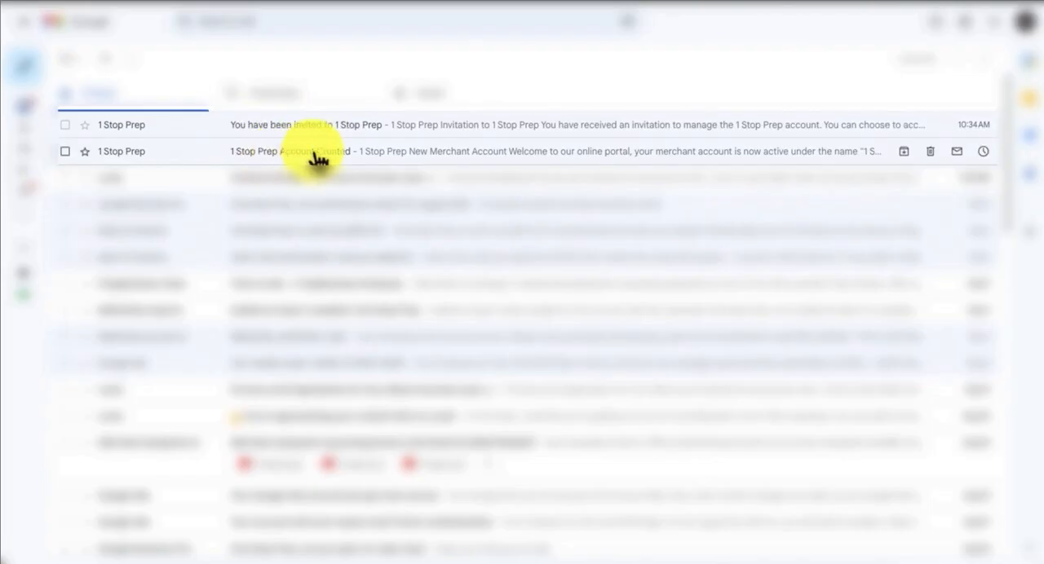
Accept the 'You have been invited to 1 Stop Prep' email invitation.
left_click(326, 151)
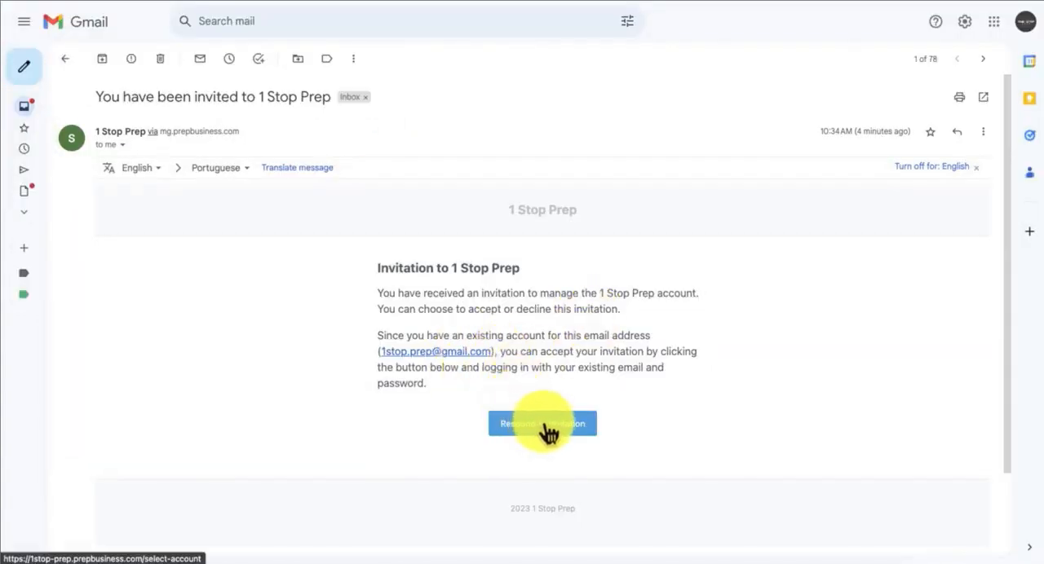
left_click(543, 424)
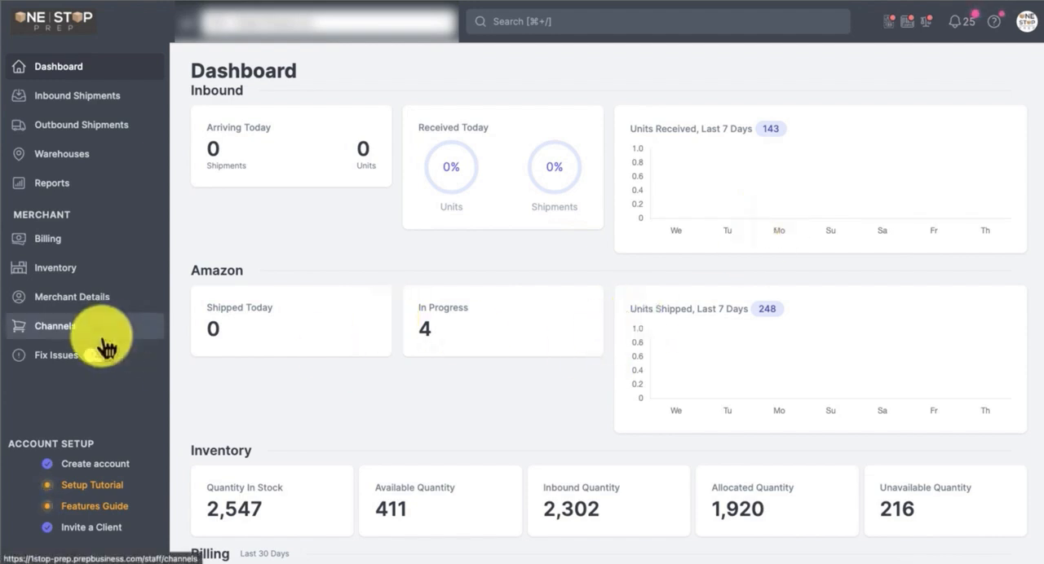
View the Channels page with Amazon and Custom channels connected.
left_click(54, 325)
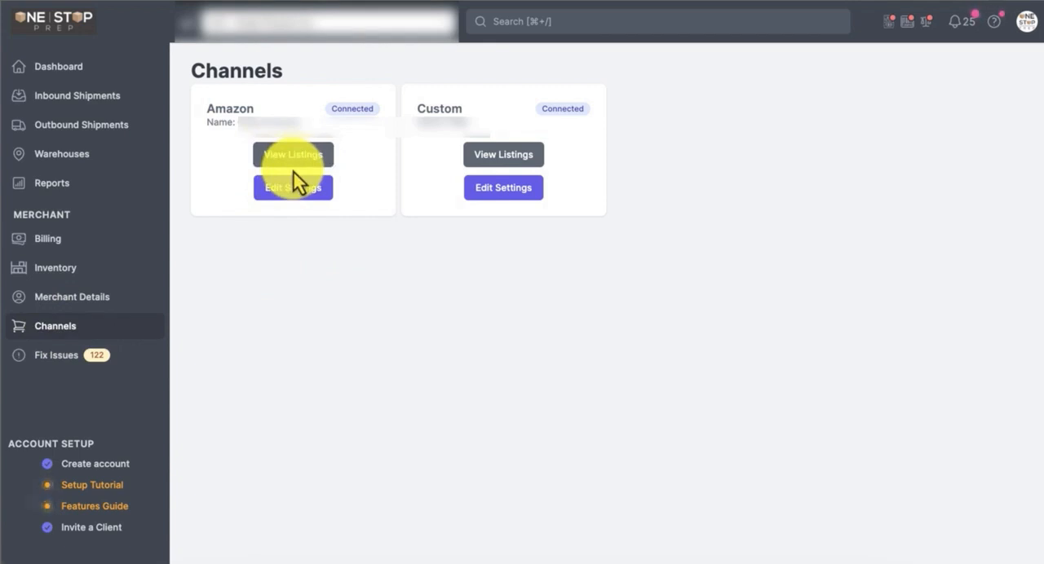
mouse_move(376, 220)
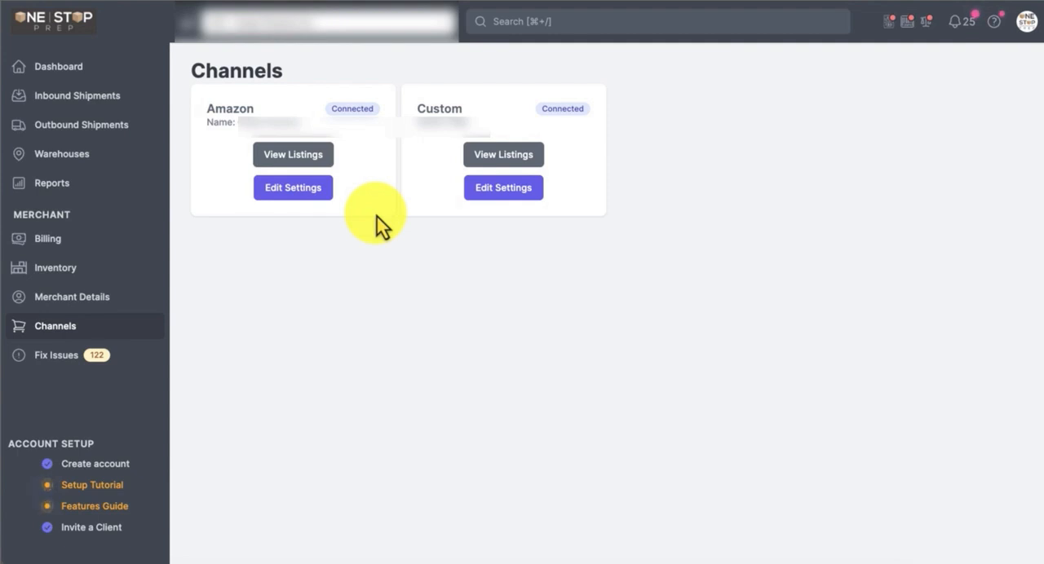
mouse_move(341, 235)
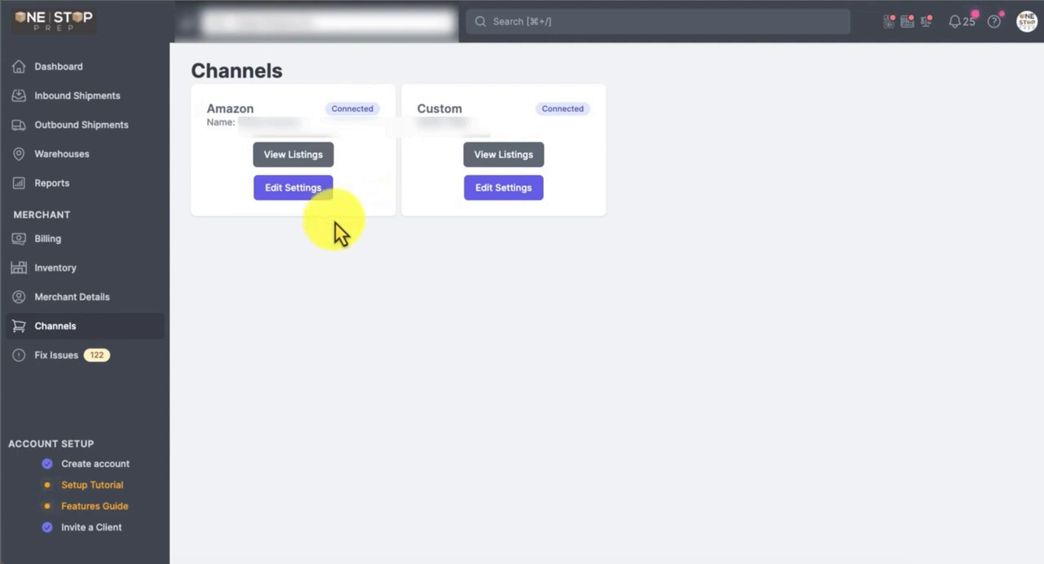
Open Merchant Details to review company info, card on file and Manual billing cycle.
left_click(72, 297)
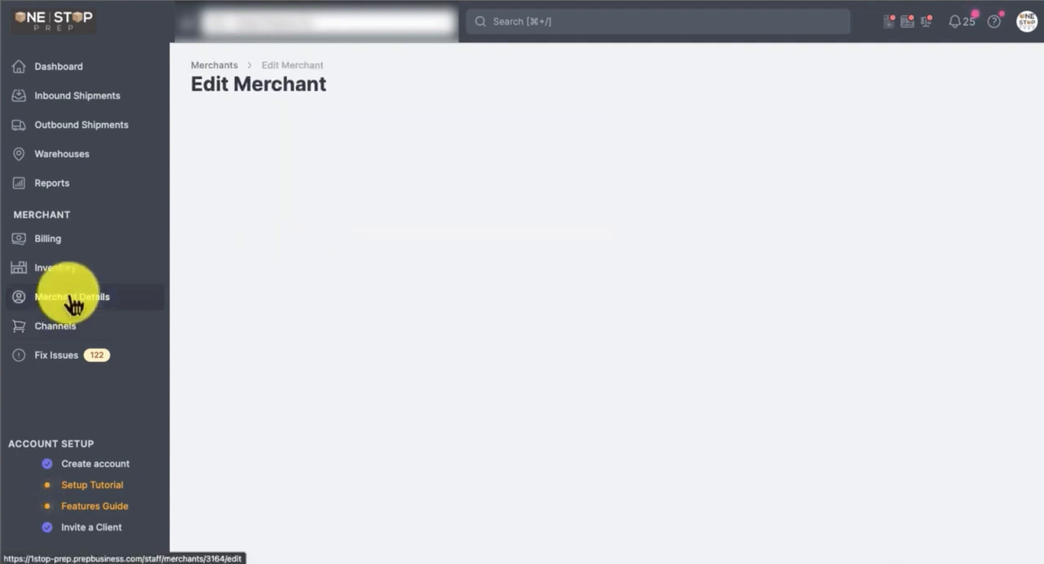
left_click(72, 296)
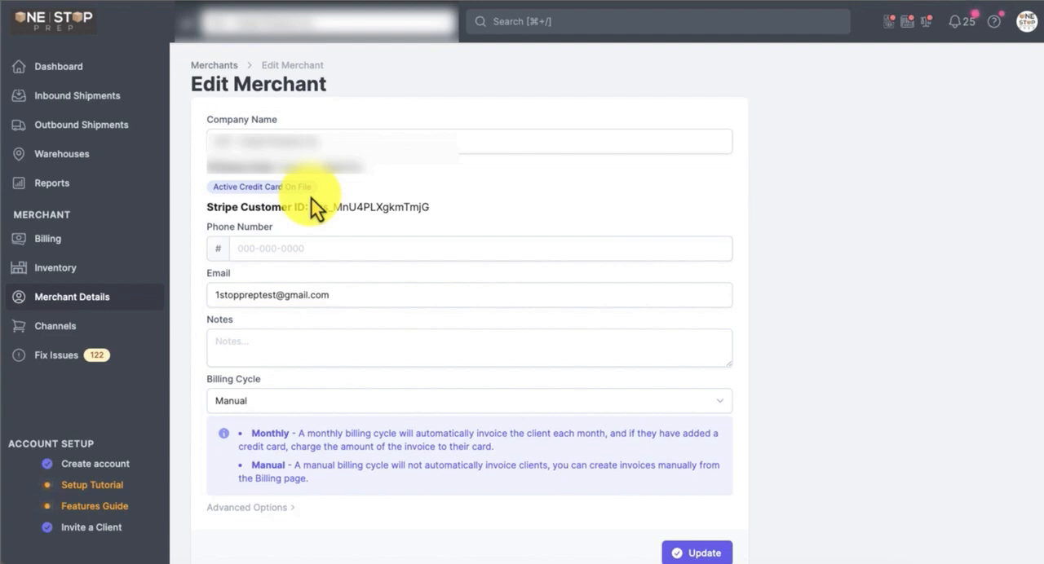
mouse_move(179, 203)
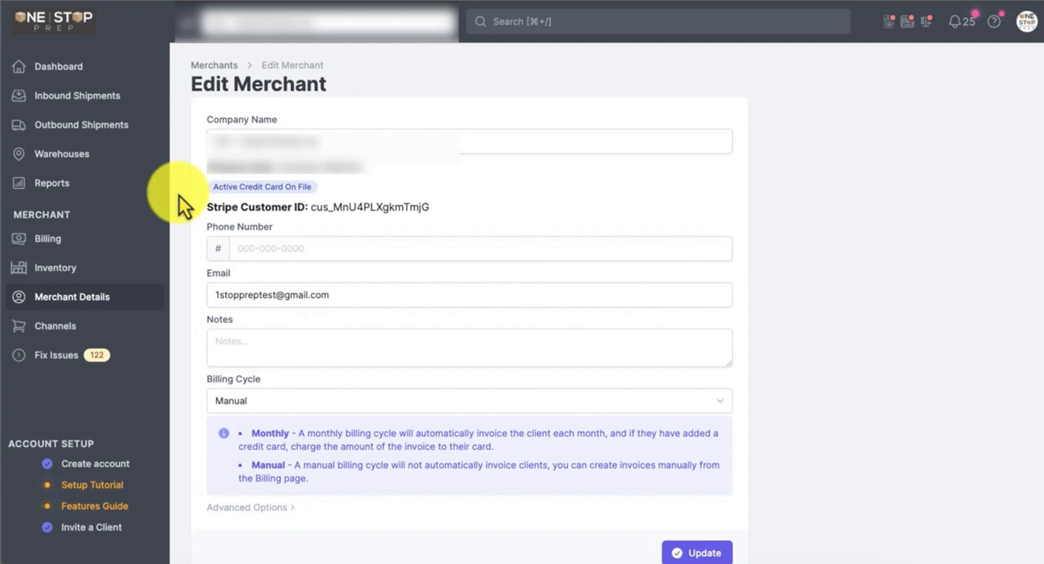
mouse_move(200, 261)
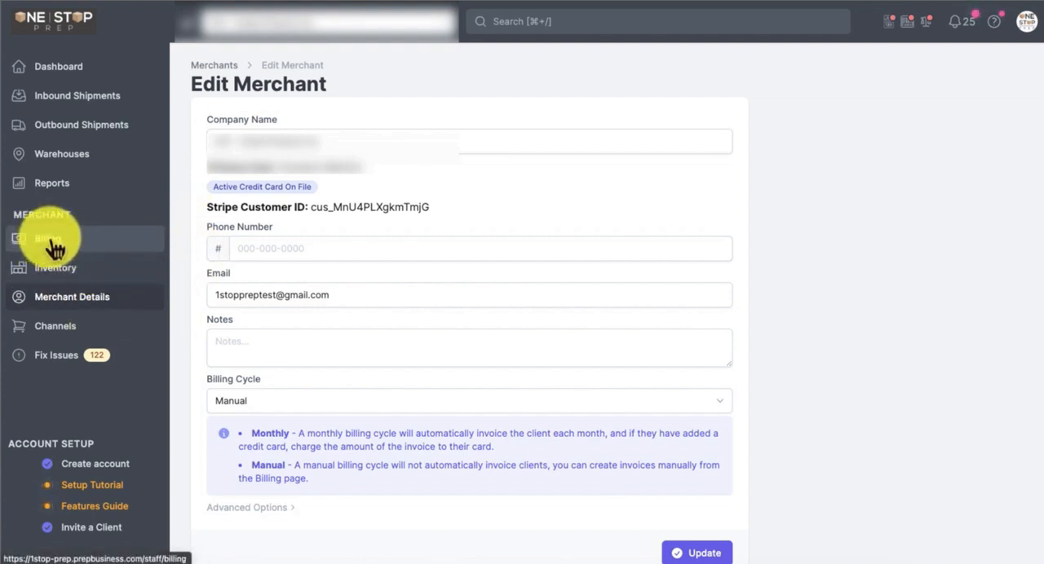
Show the Billing Invoices list, starting with paid Invoice #27916 for $54.88.
left_click(47, 238)
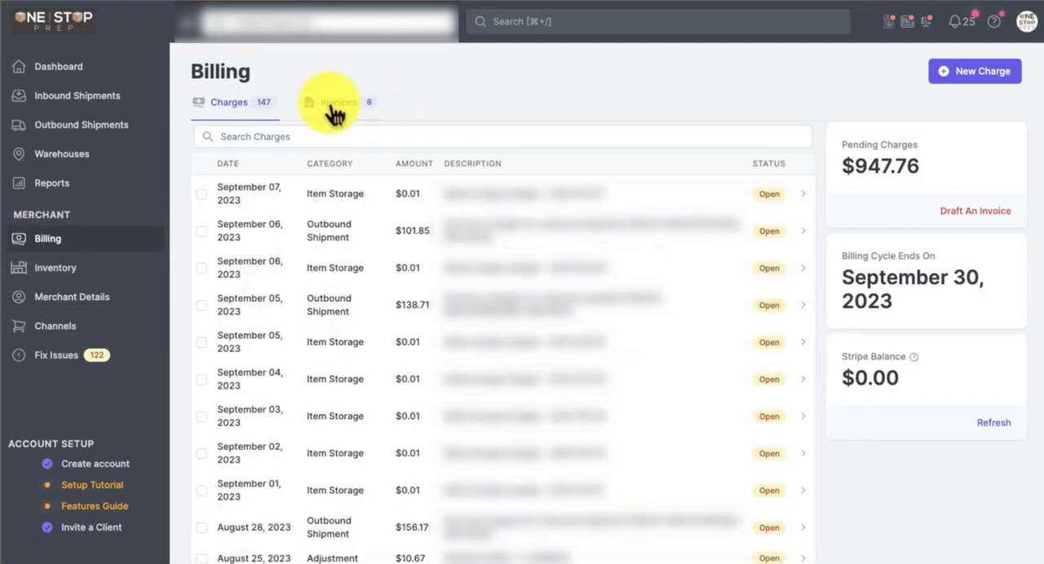
left_click(338, 102)
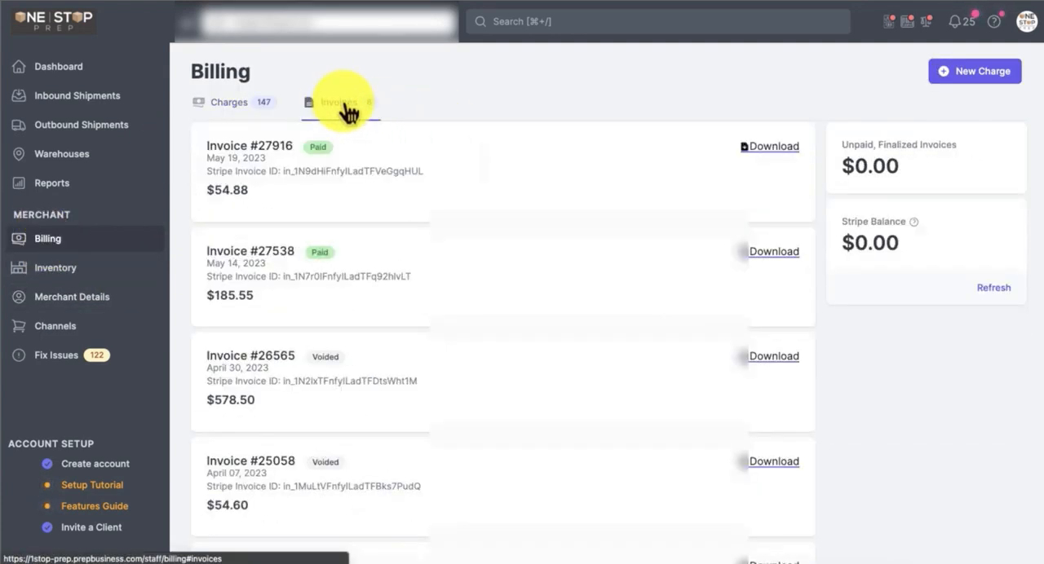
left_click(340, 102)
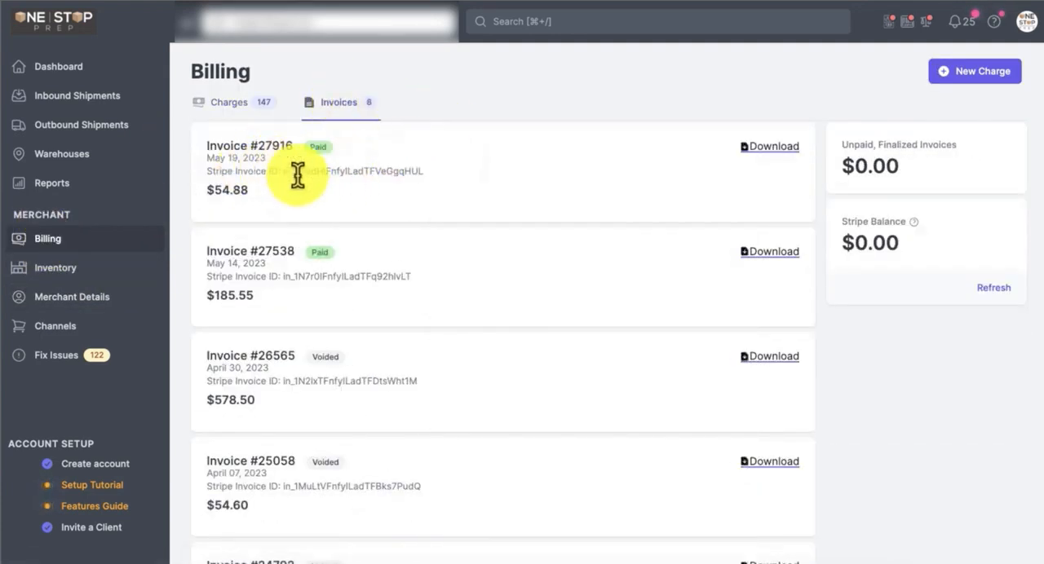
mouse_move(709, 130)
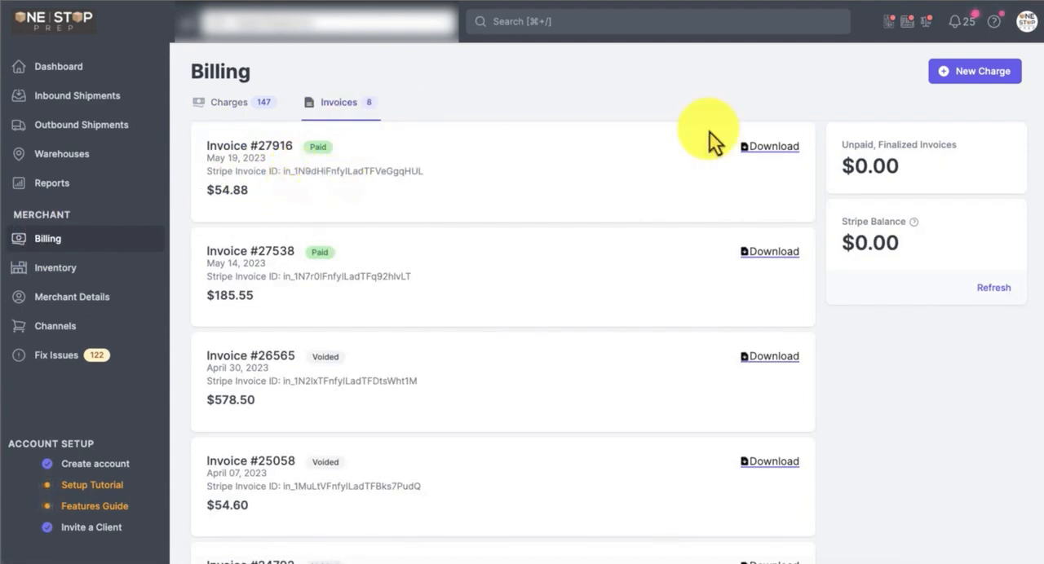
mouse_move(628, 176)
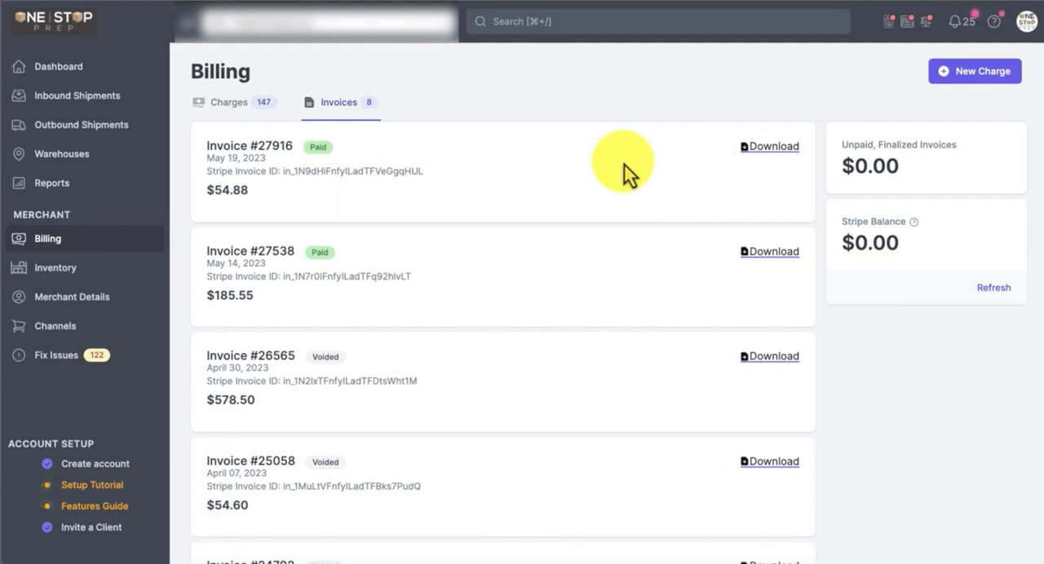
mouse_move(446, 155)
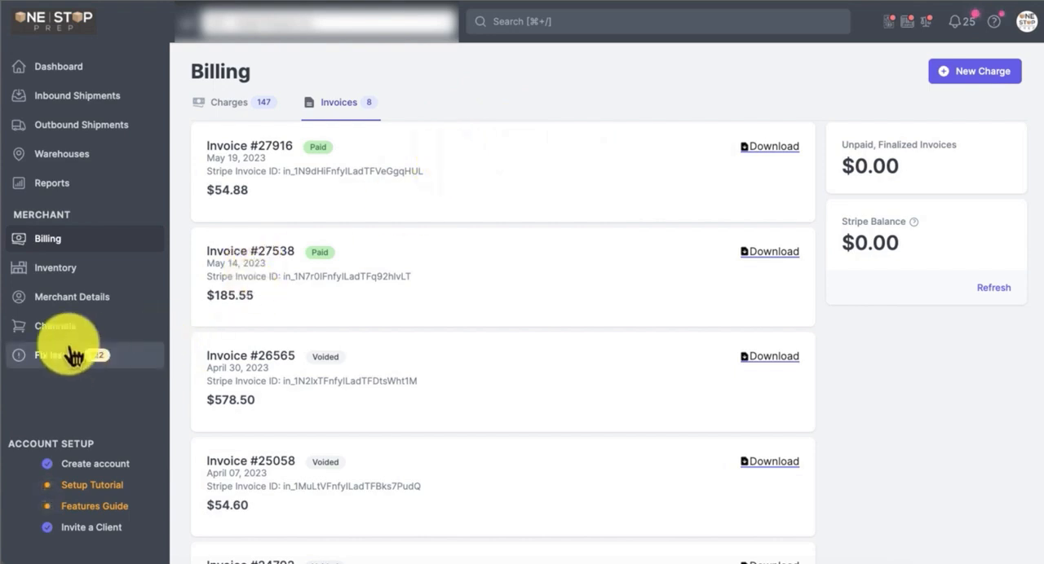
Return to Channels, then view the Inventory item list with quantities and New condition.
left_click(55, 326)
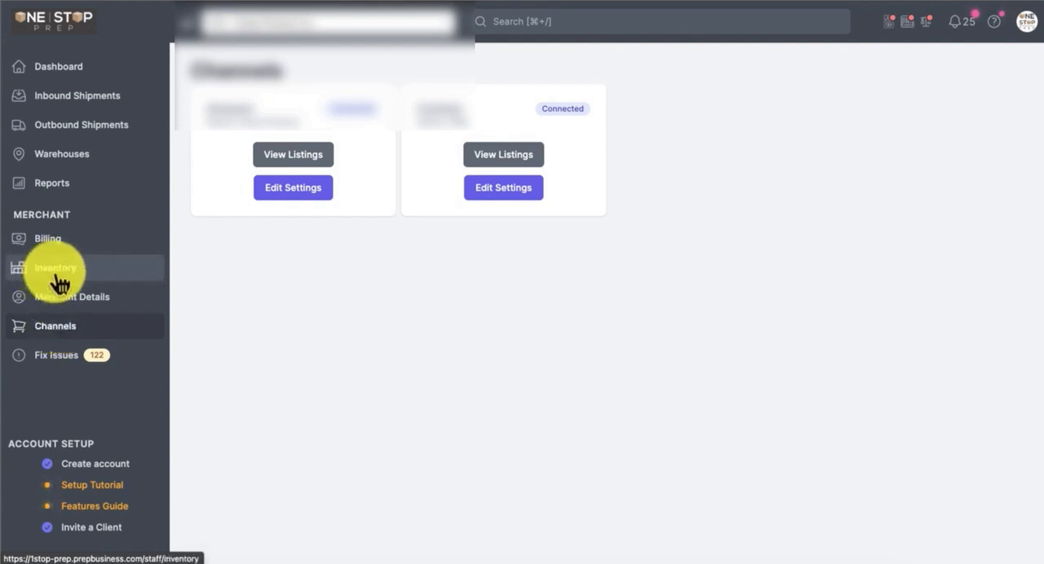
left_click(56, 268)
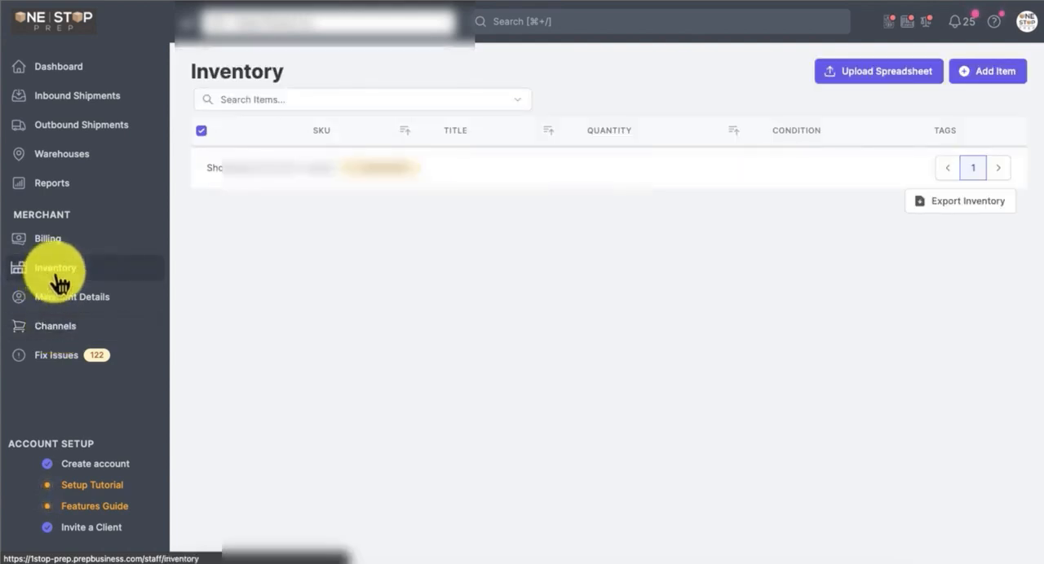
left_click(55, 268)
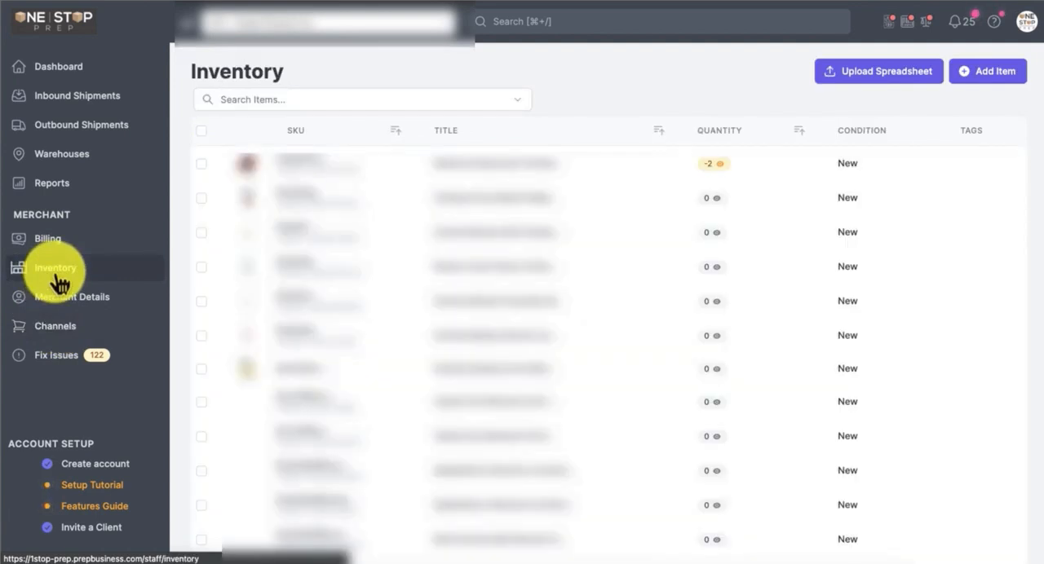